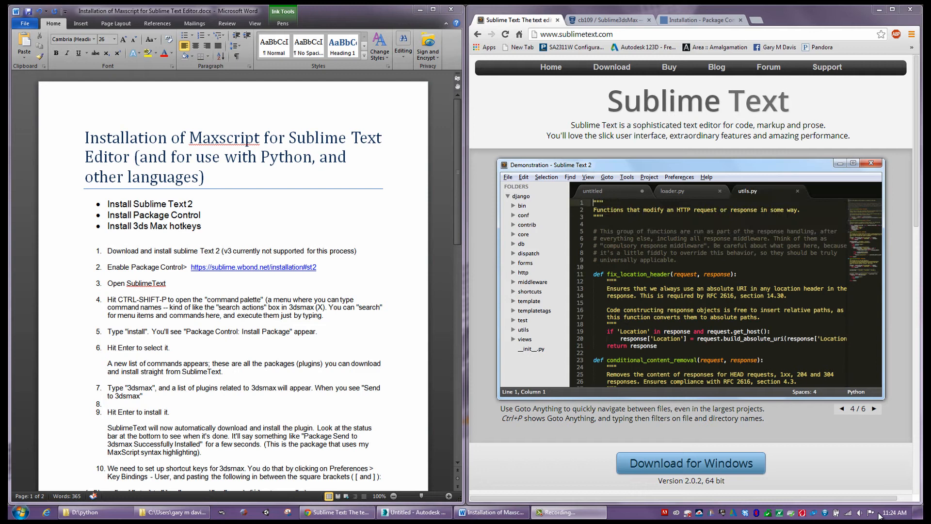
Browse the Sublime Text homepage in Chrome, then bring up the Windows Start menu
text(lo)
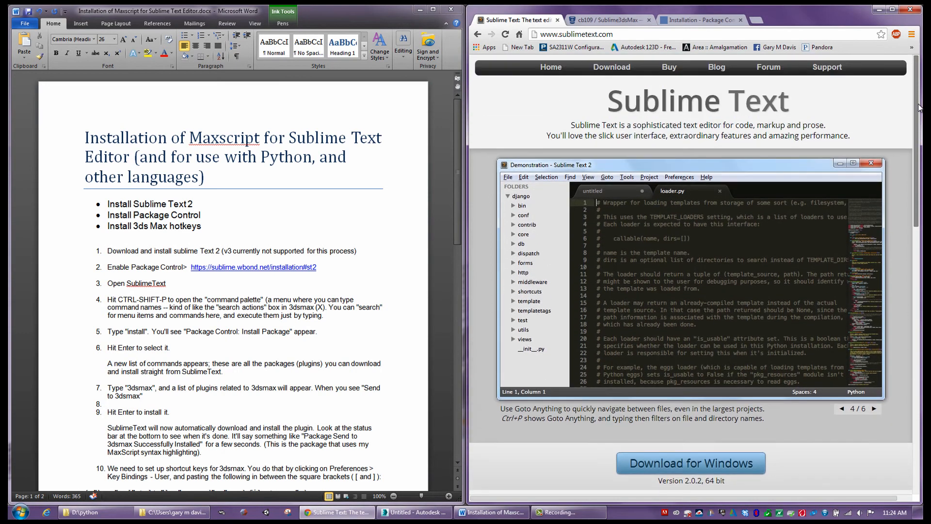
text(huti)
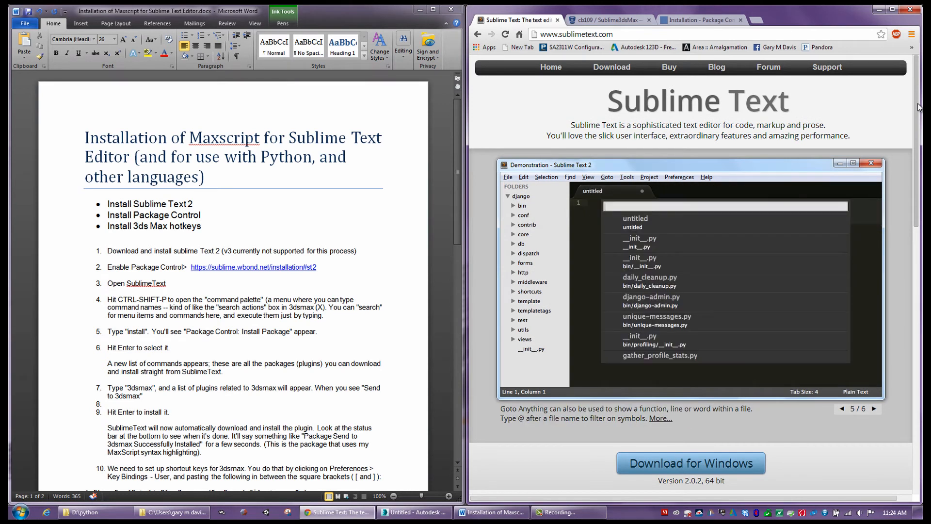
text(loa@)
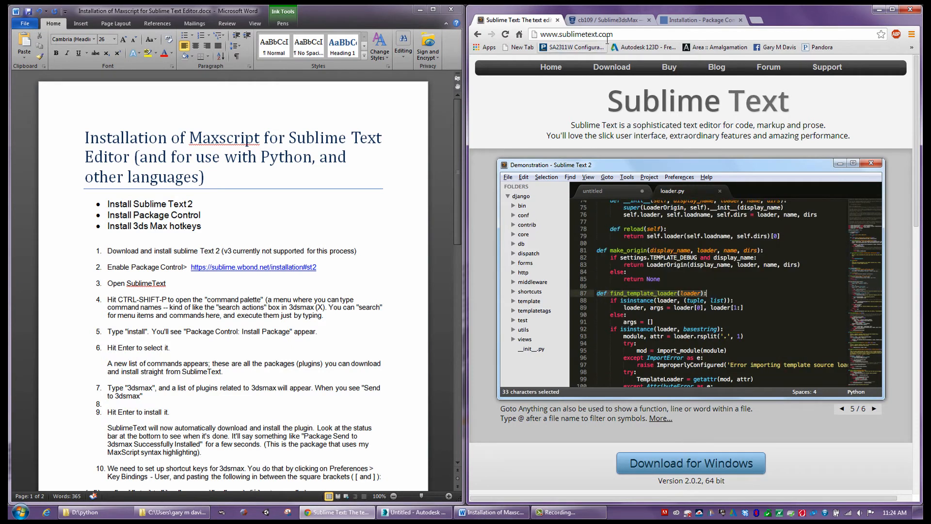
mouse_move(551, 67)
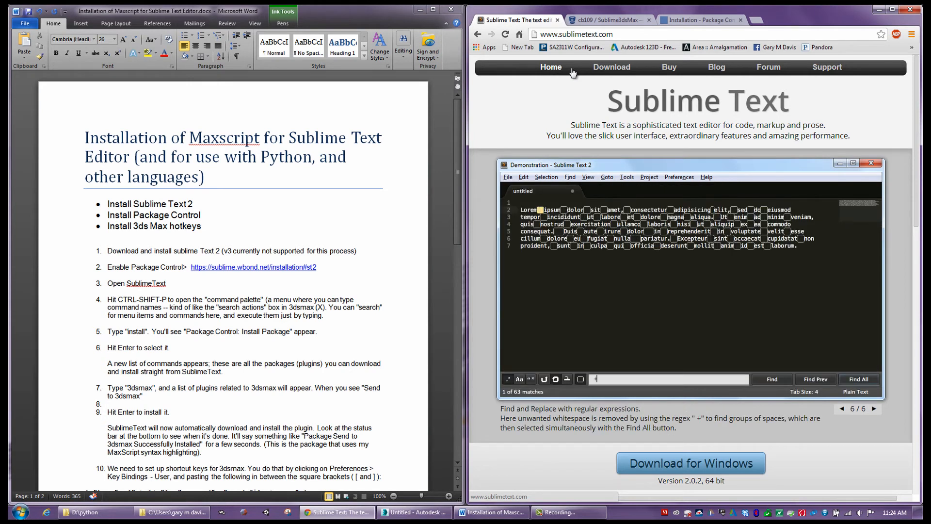
click(858, 379)
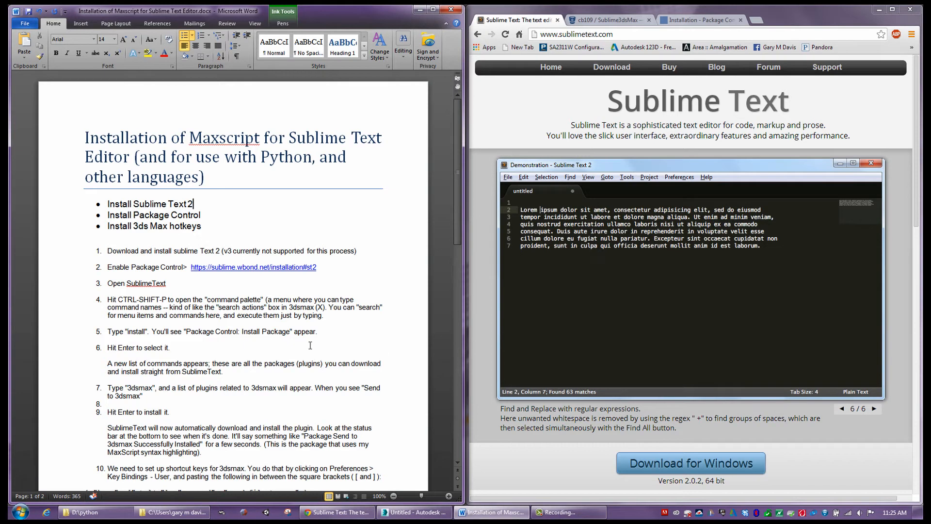
click(841, 408)
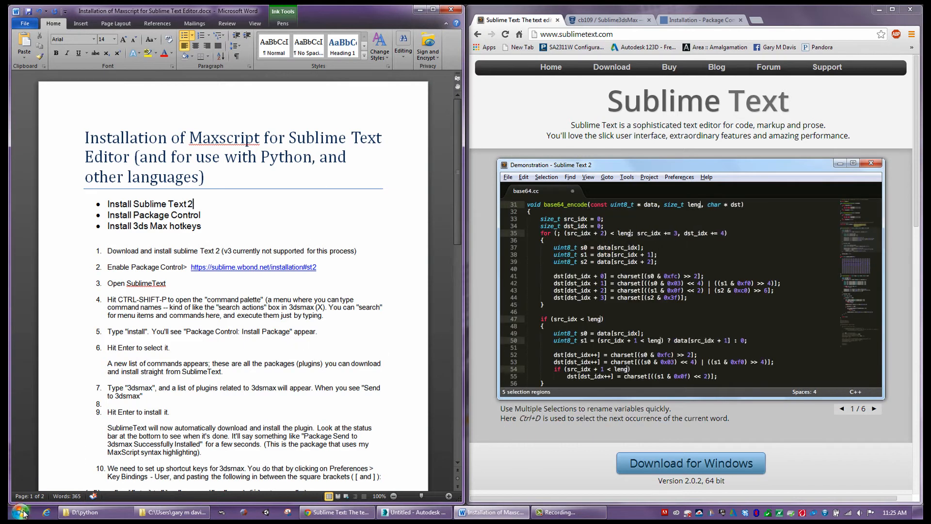
click(8, 512)
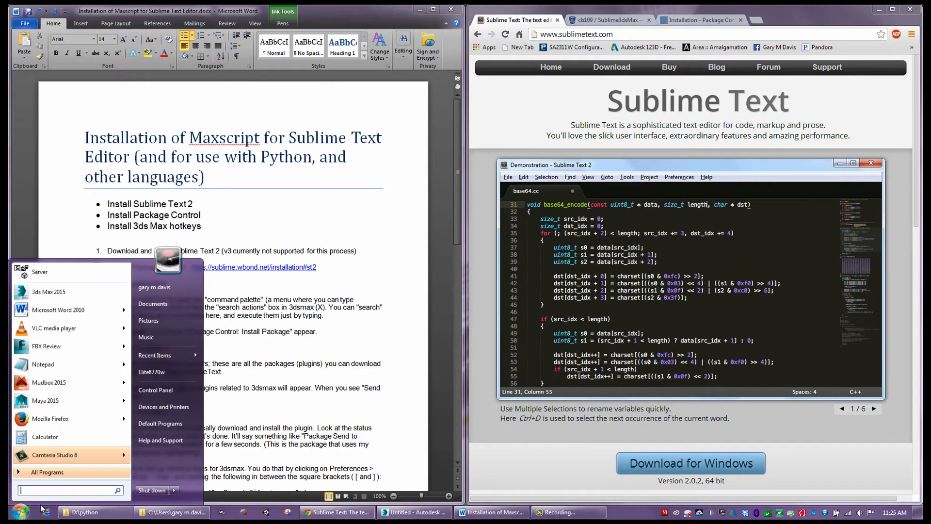
Search 'sub' in the Start menu and launch Sublime Text 2
text(sub)
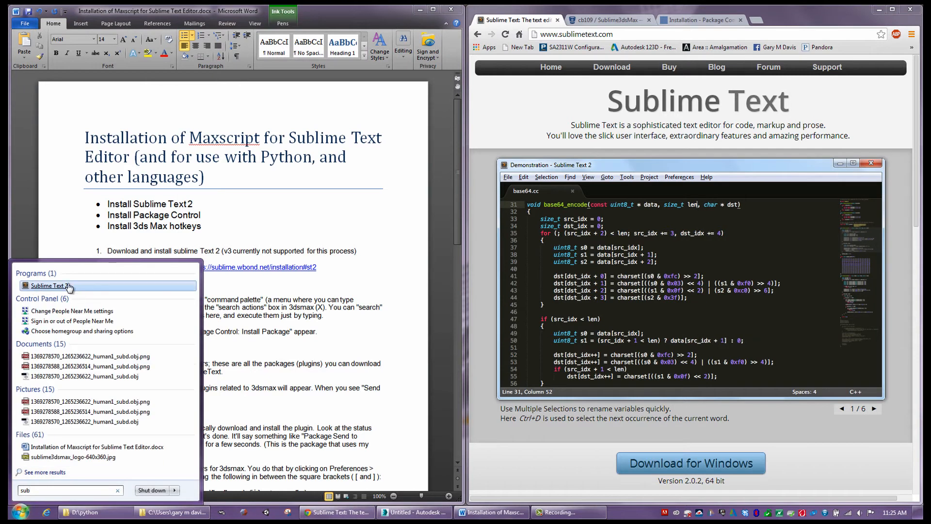
click(52, 285)
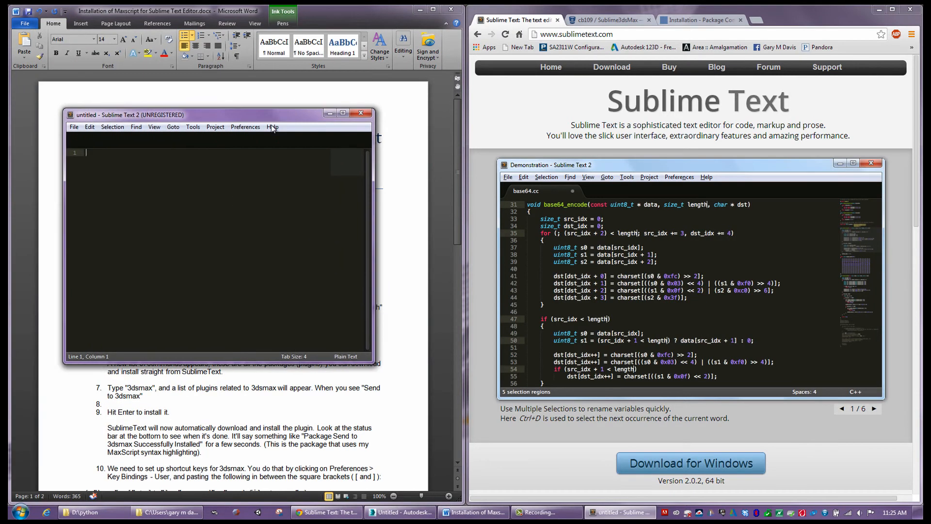
Show the Sublime Text 2 install code on the Package Control page and enlarge the editor
click(599, 20)
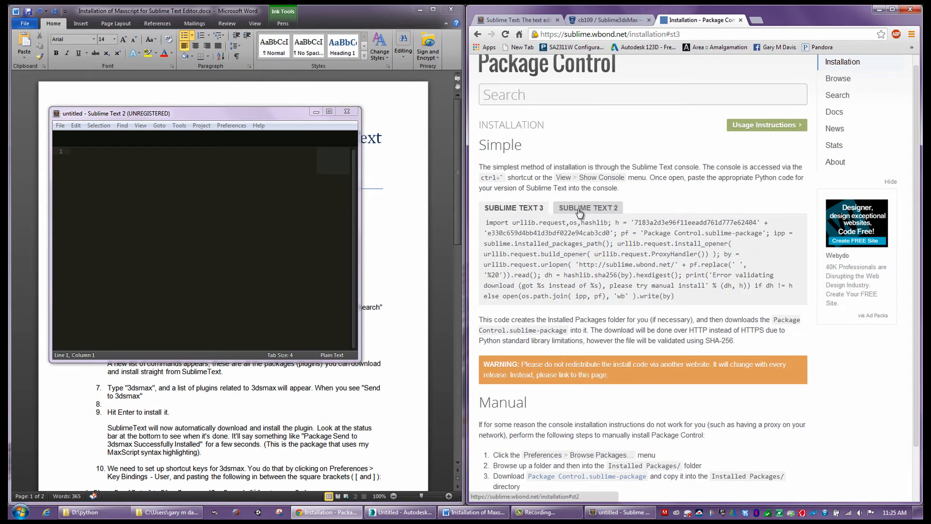
click(588, 208)
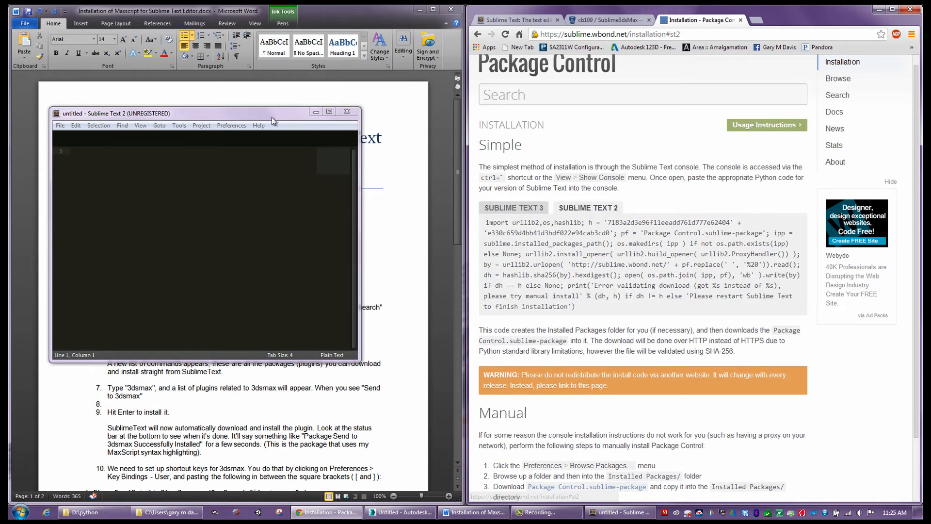
click(329, 112)
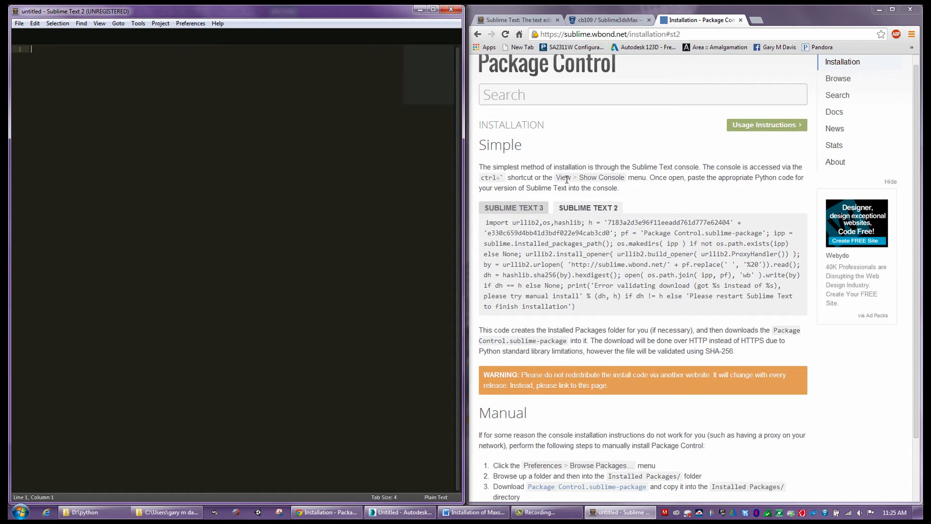
mouse_move(600, 177)
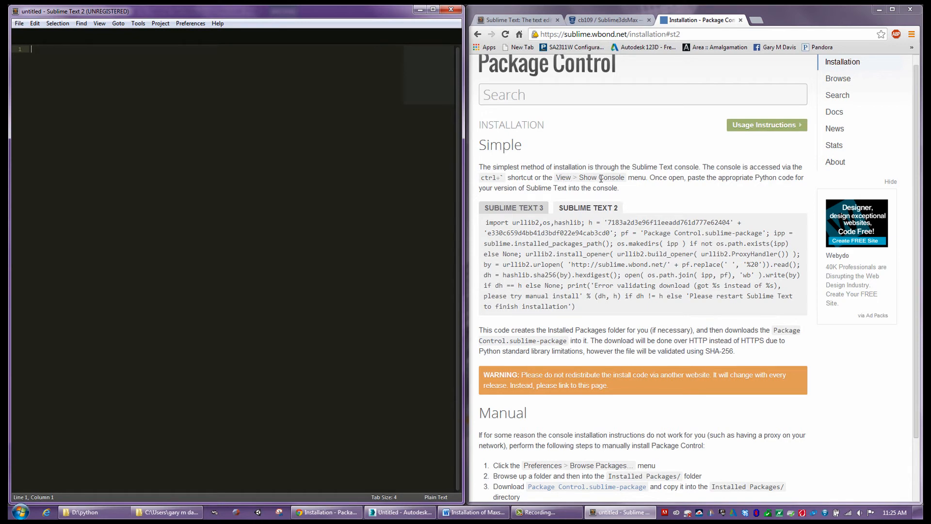
Show the console via View and run the pasted Package Control install code in it
click(99, 23)
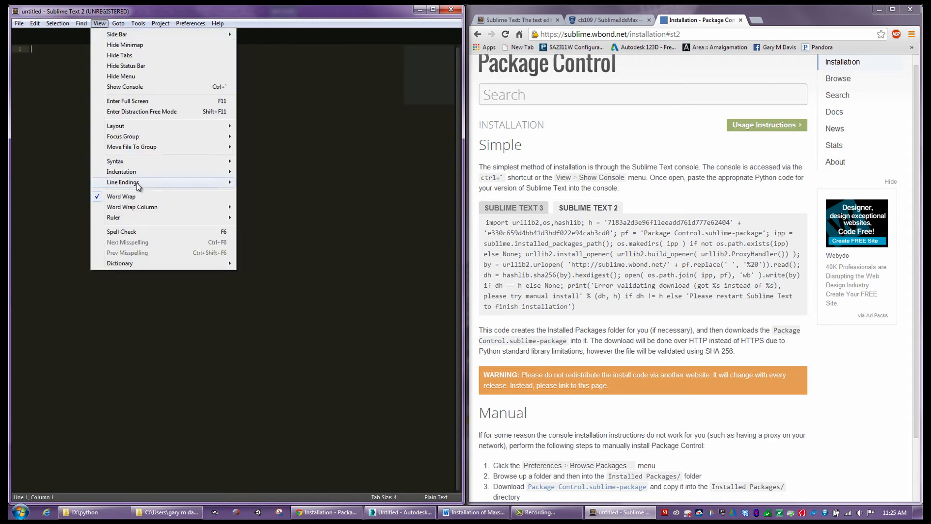
click(125, 86)
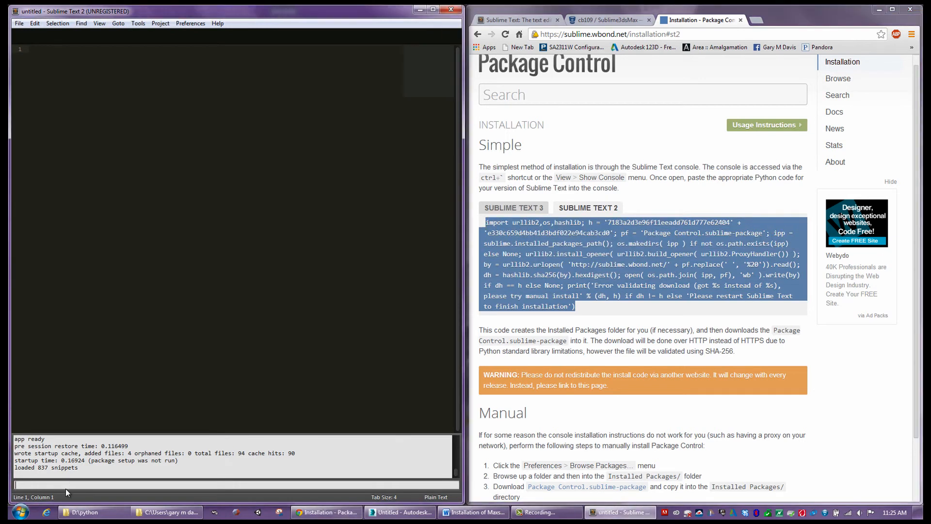
text((got %s instead of %s), please try manual install' % (dh, h) if dh != h else 'Please restart Sublime Text to finish installation'))
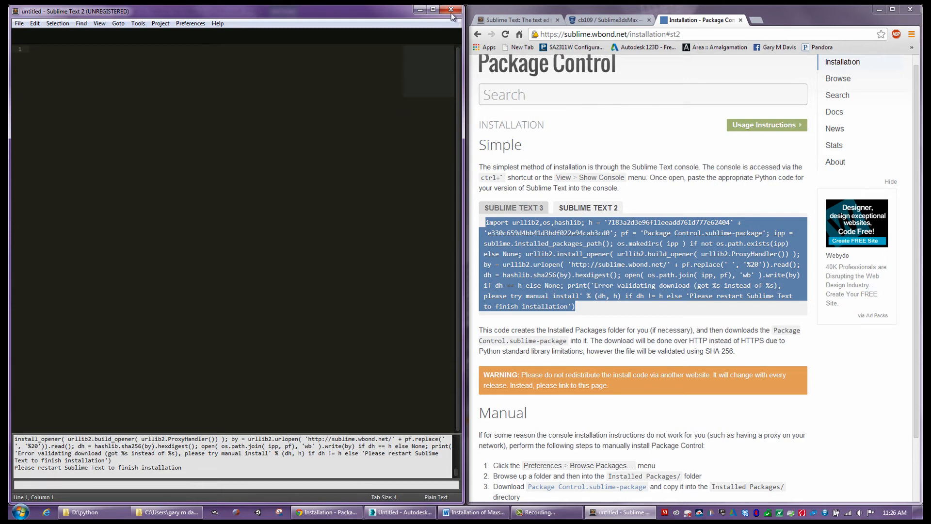
Close Sublime Text 2 and relaunch it from the Start menu search 'sub'
click(20, 512)
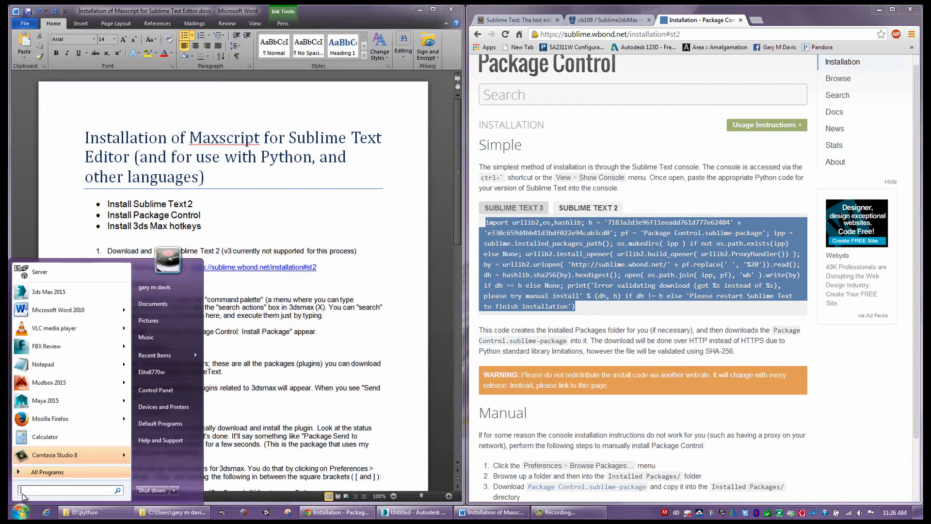
text(sub)
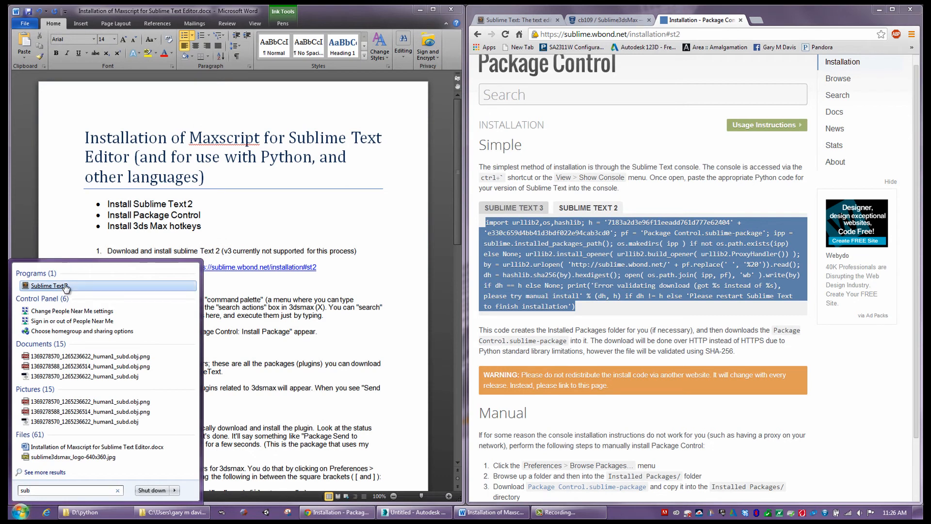
click(47, 285)
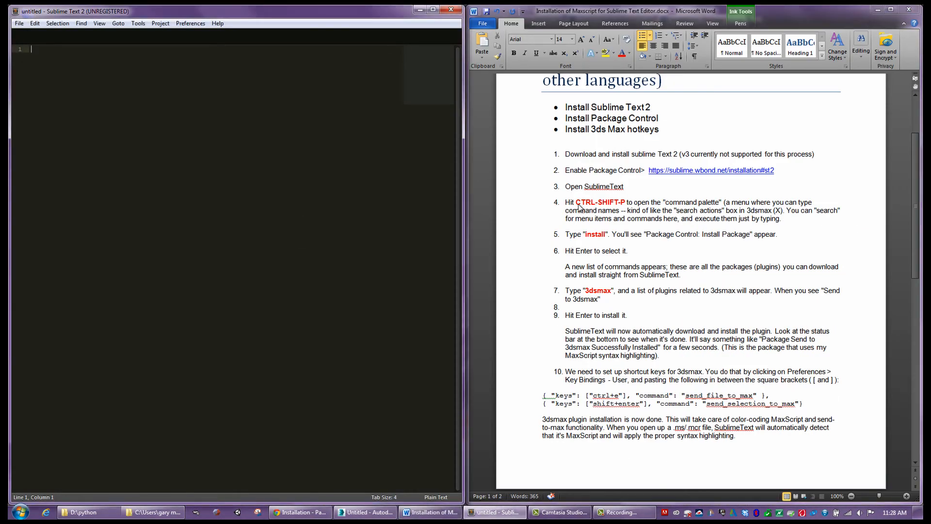
mouse_move(551, 215)
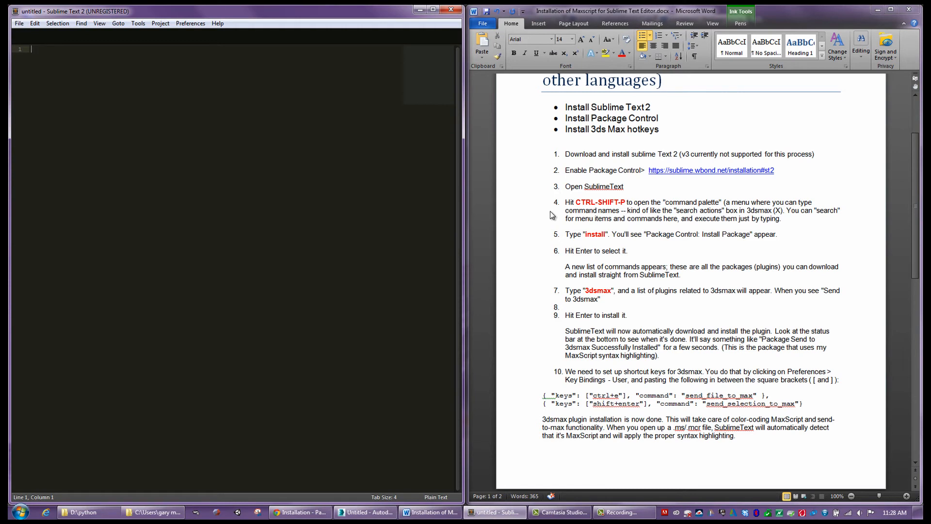
Run 'Package Control: Install Package' from the command palette by searching 'install'
key(ctrl+shift+p)
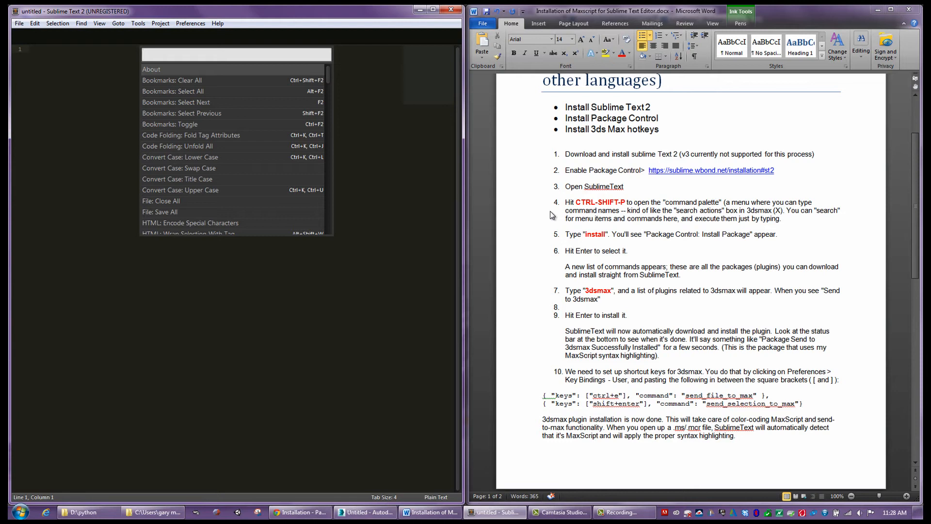
text(i)
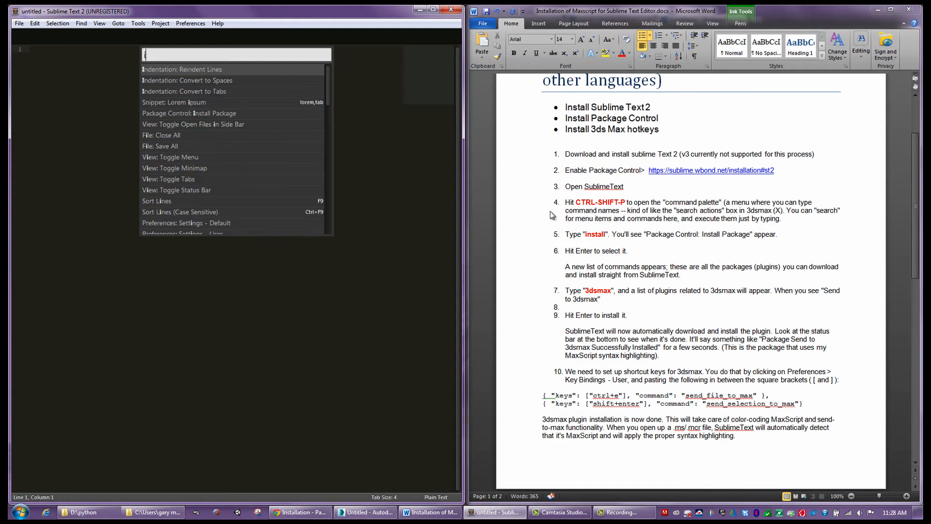
text(install)
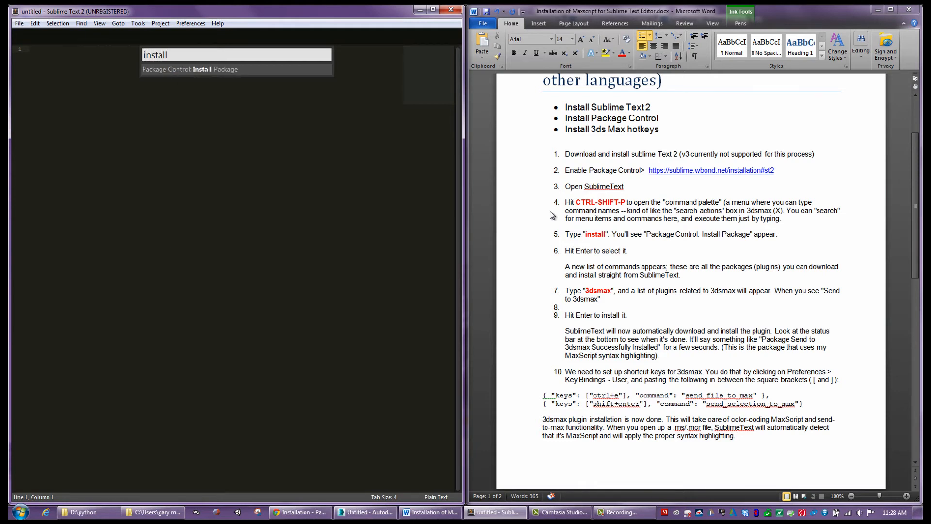
key(enter)
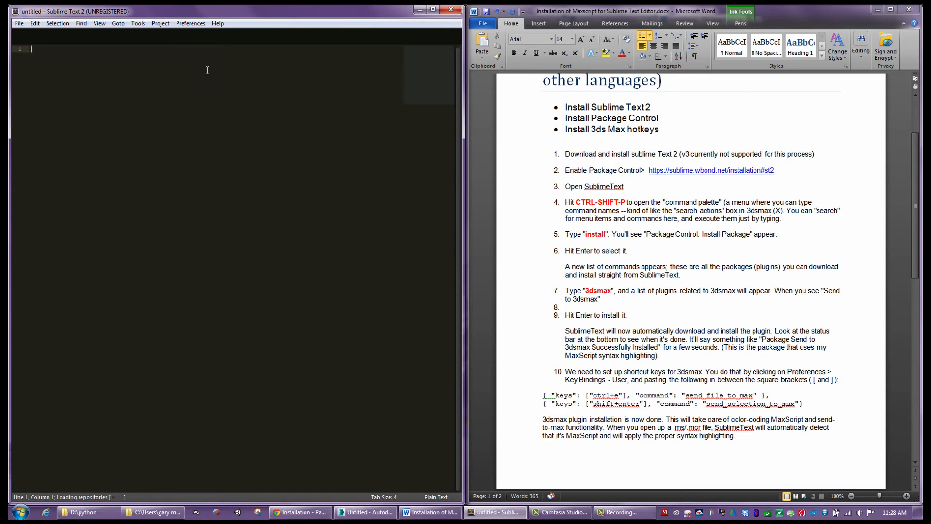
Search the package list for '3dsmax' to install Send to 3ds Max, then restart the editor
key(ctrl+shift+p)
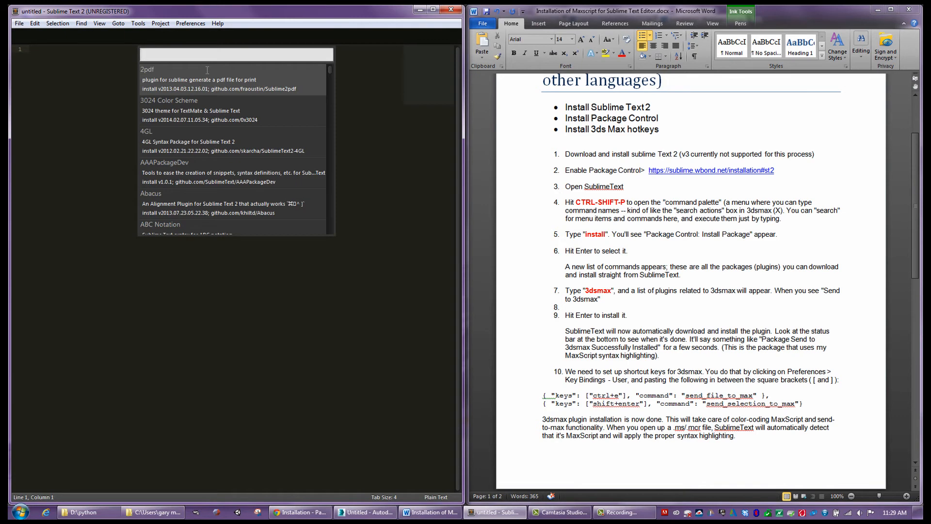
text(3dsm)
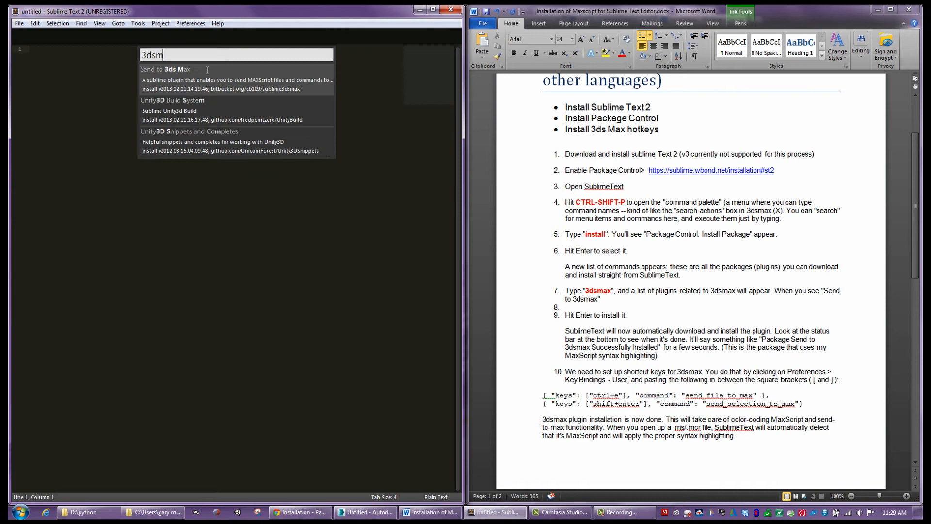
text(ax)
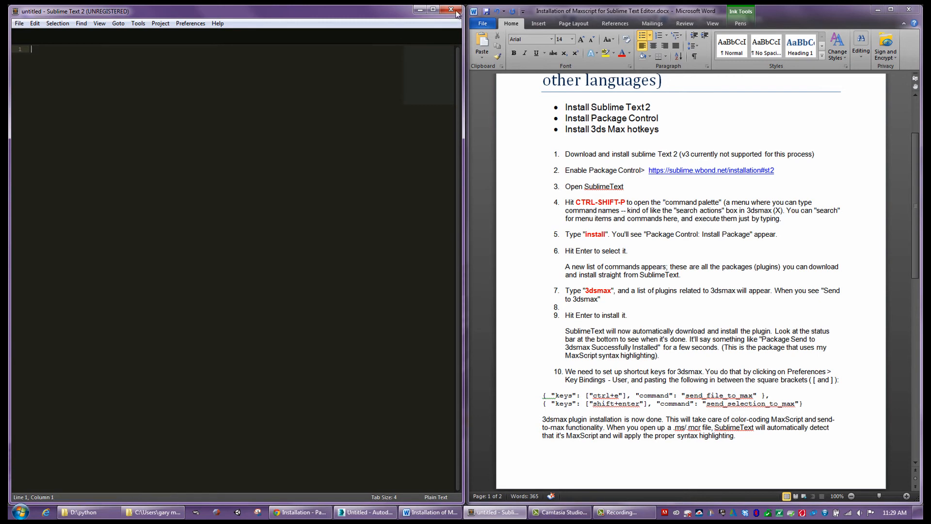
click(21, 512)
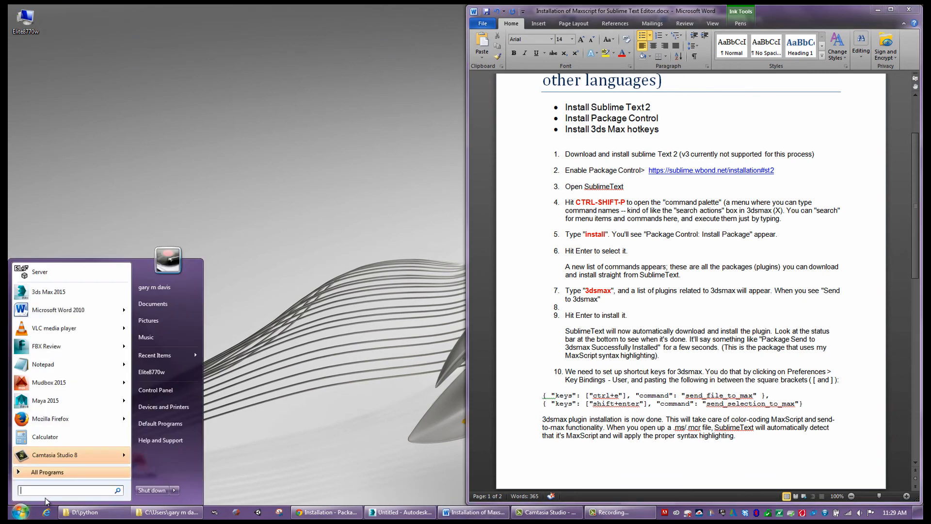
text(sub)
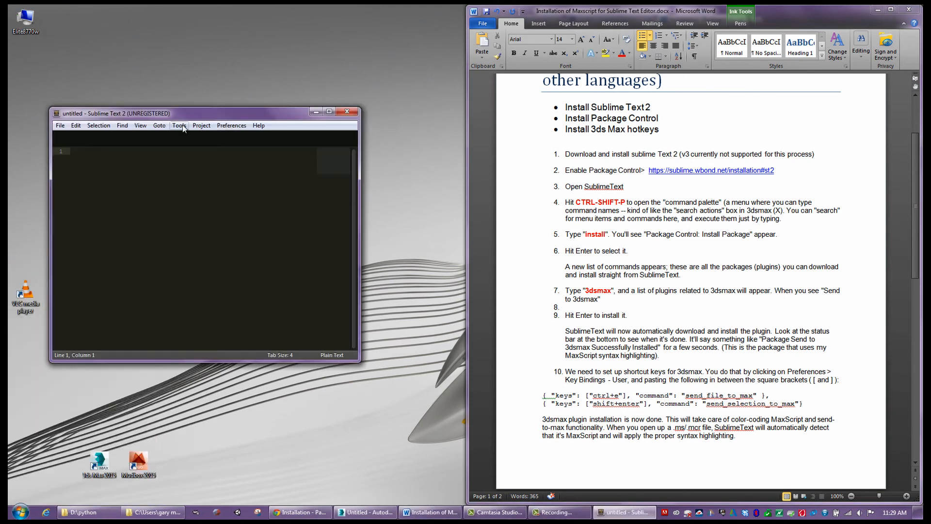
Open RandomColorSelected_Simple.ms from the test scripts folder via File > Open File
click(19, 23)
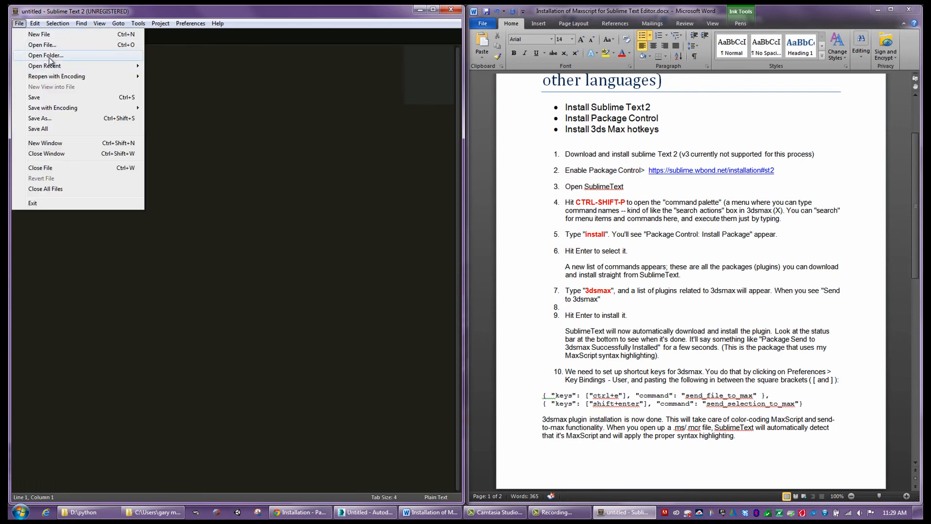
click(44, 56)
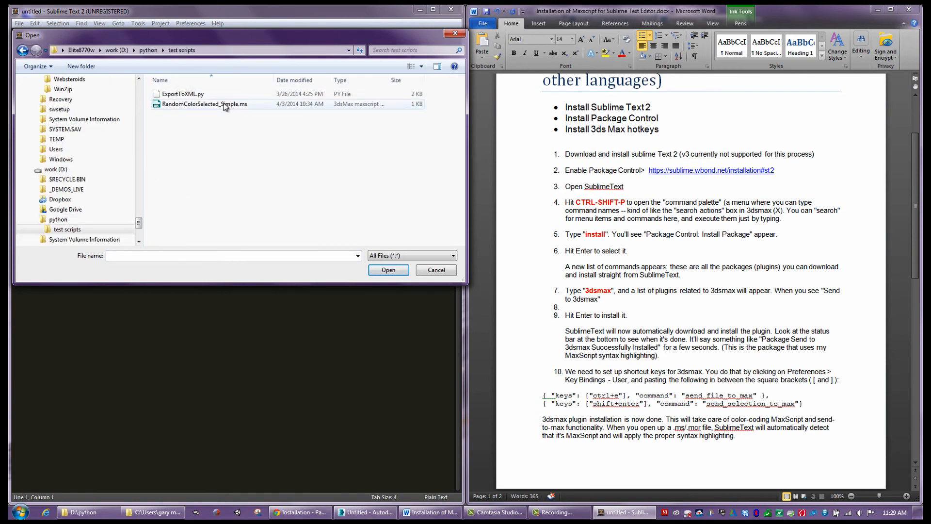
double_click(205, 104)
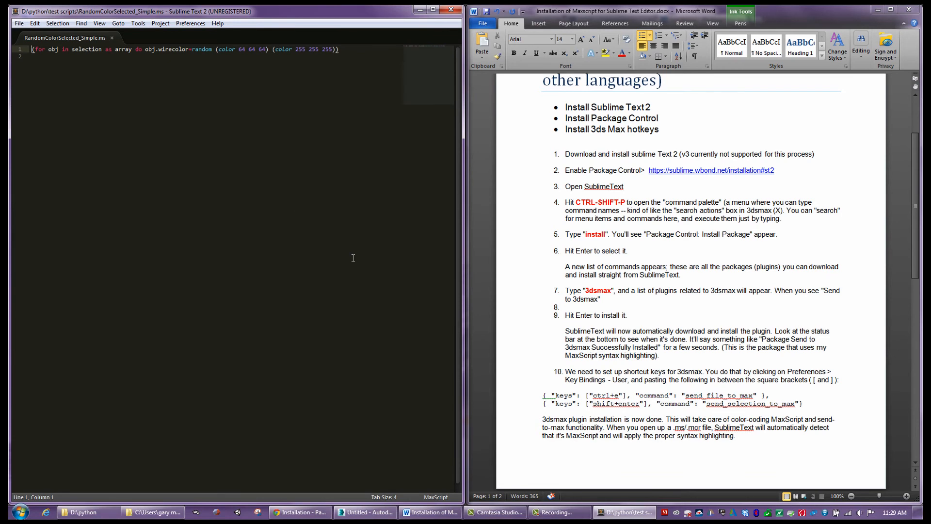
mouse_move(61, 98)
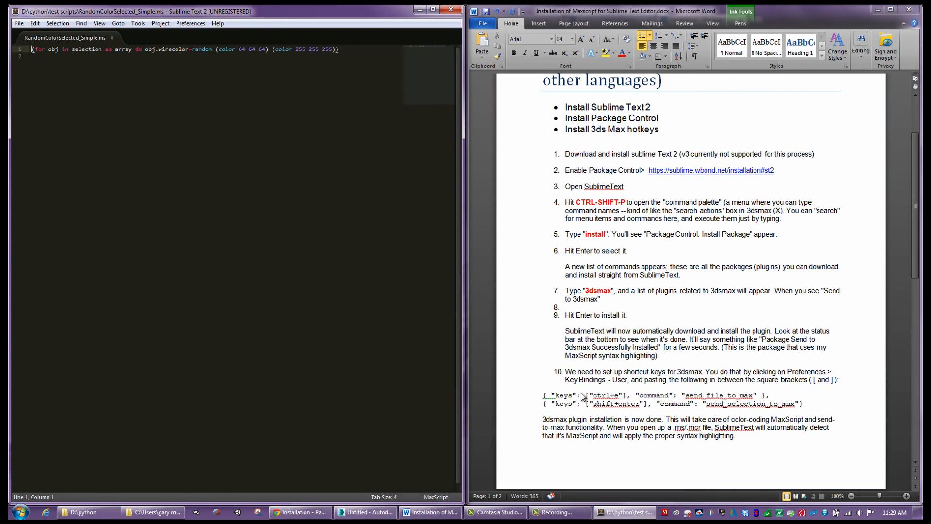
mouse_move(665, 393)
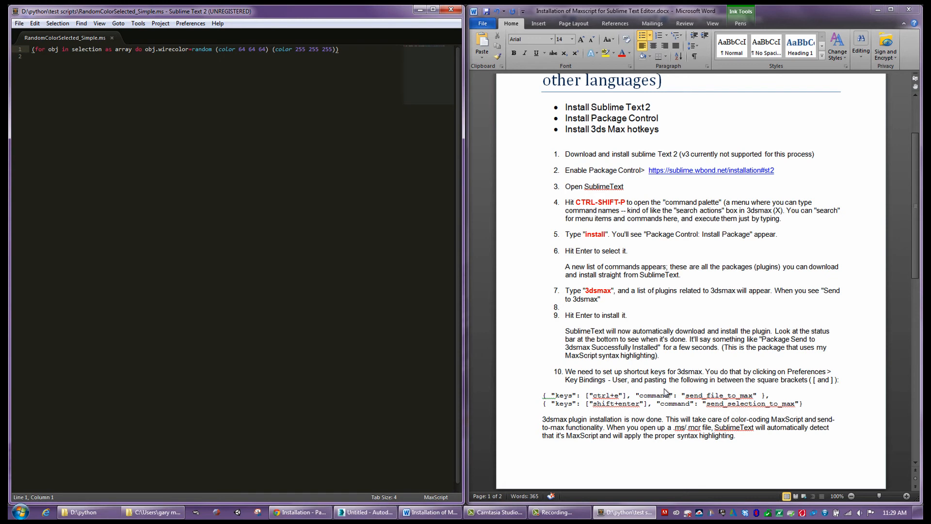
Bring the Chrome window with the Package Control page to the front from the taskbar
click(299, 513)
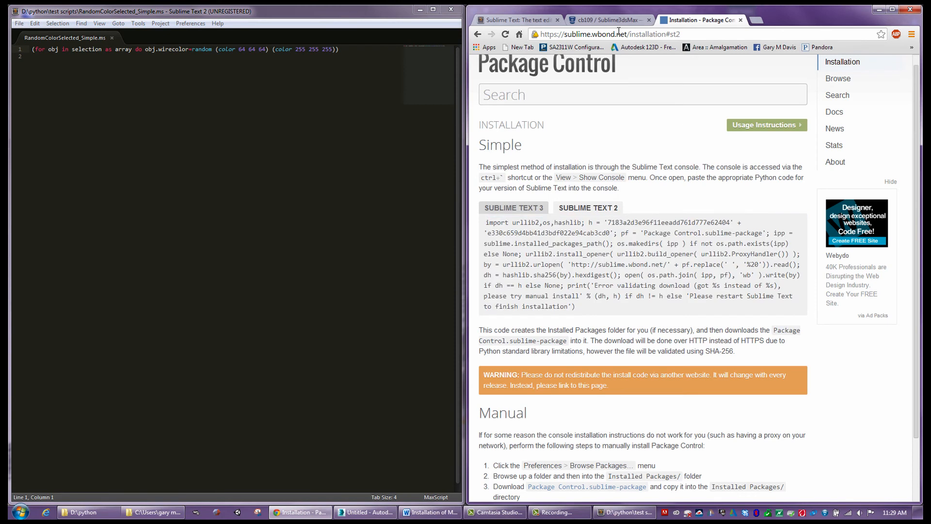
Bring the Word installation instructions document back to the front
click(605, 20)
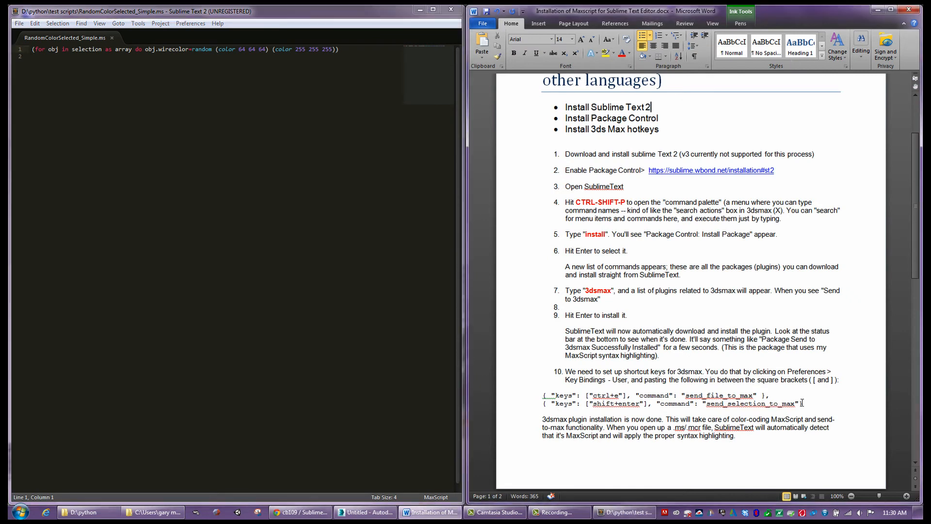
Select the two 3ds Max key-binding lines in Word and copy them
drag(544, 395, 805, 404)
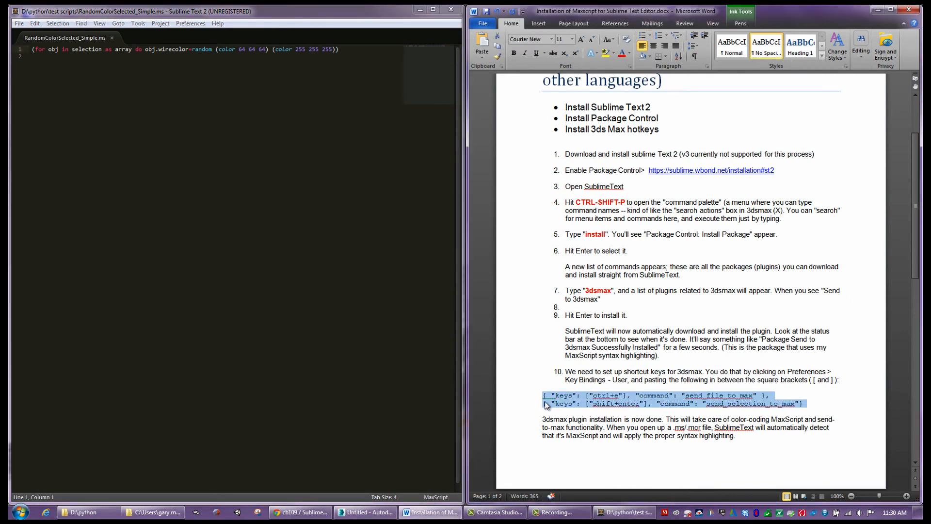
right_click(547, 403)
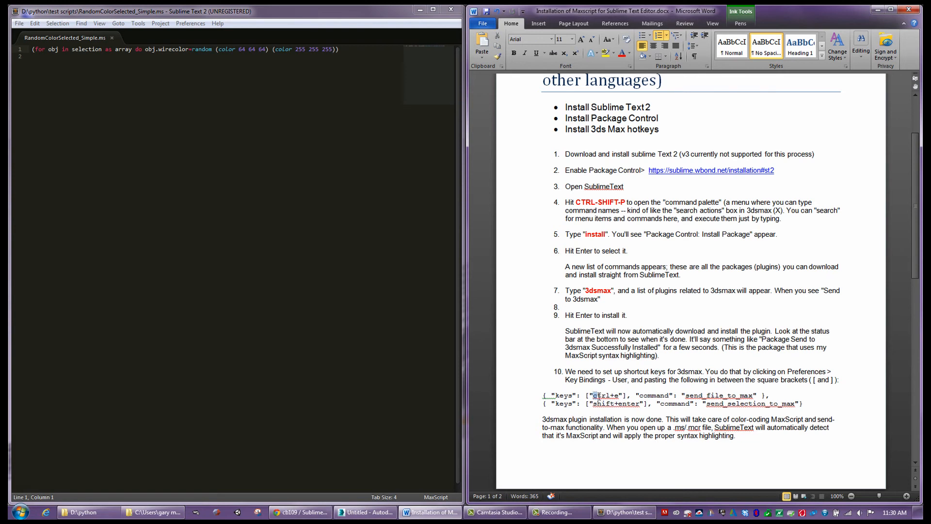
double_click(606, 395)
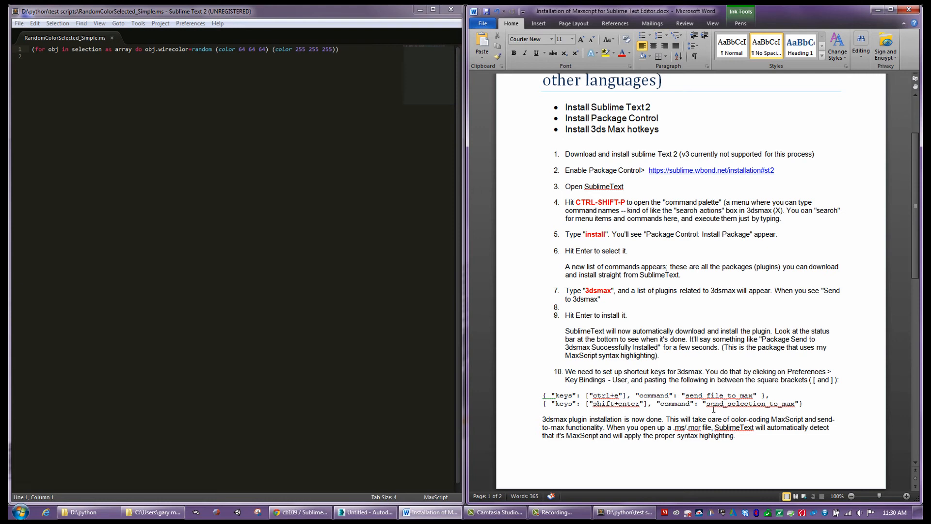
drag(579, 396, 770, 396)
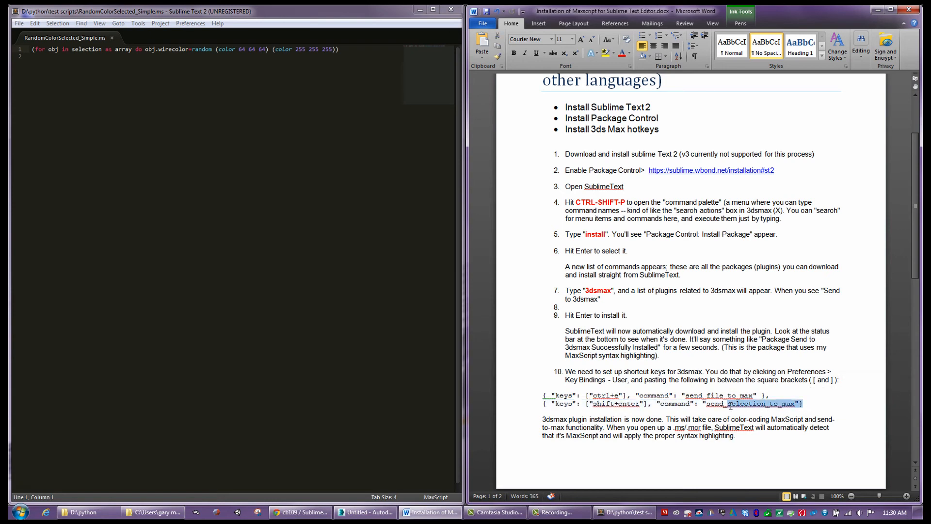
right_click(731, 404)
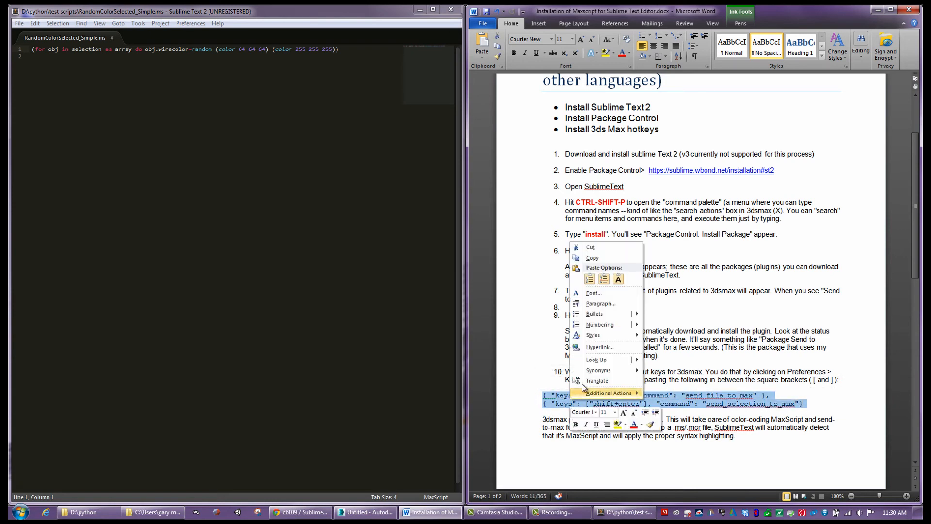
click(722, 372)
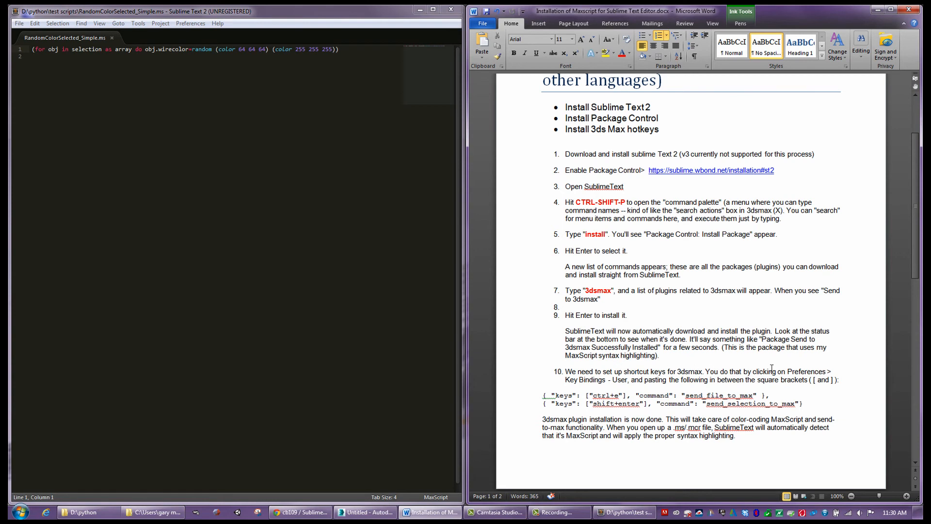
Select the 'Preferences > Key Bindings' wording in step 10 to make it bold red
double_click(802, 371)
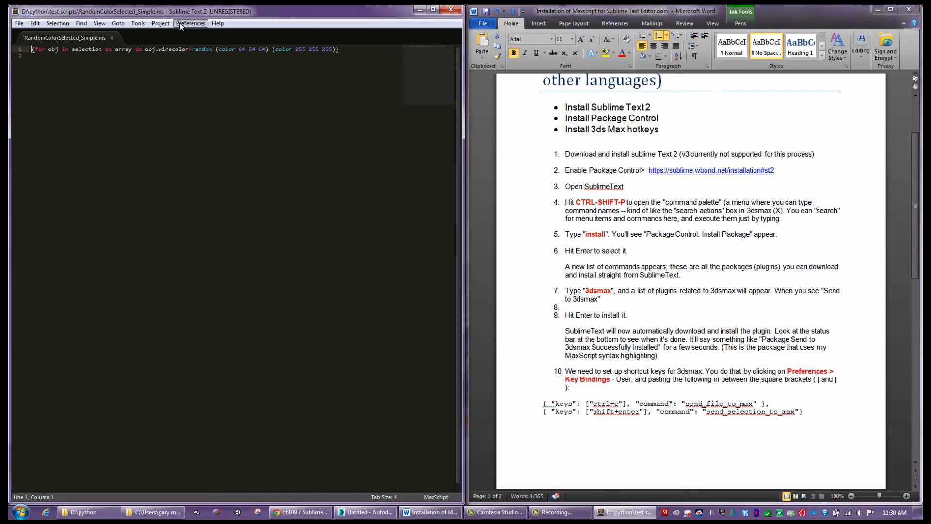
Add send_file_to_max and send_selection_to_max bindings to the user keymap, saving on close
click(191, 24)
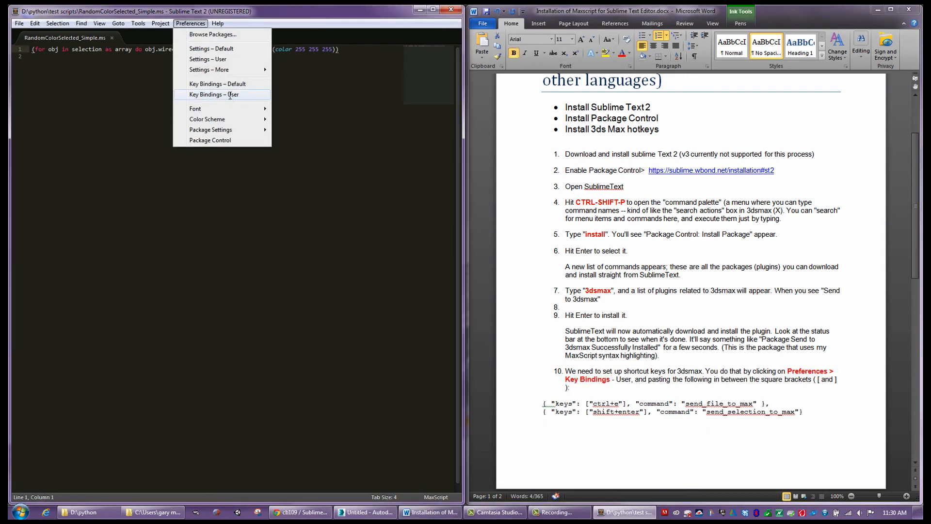
click(216, 94)
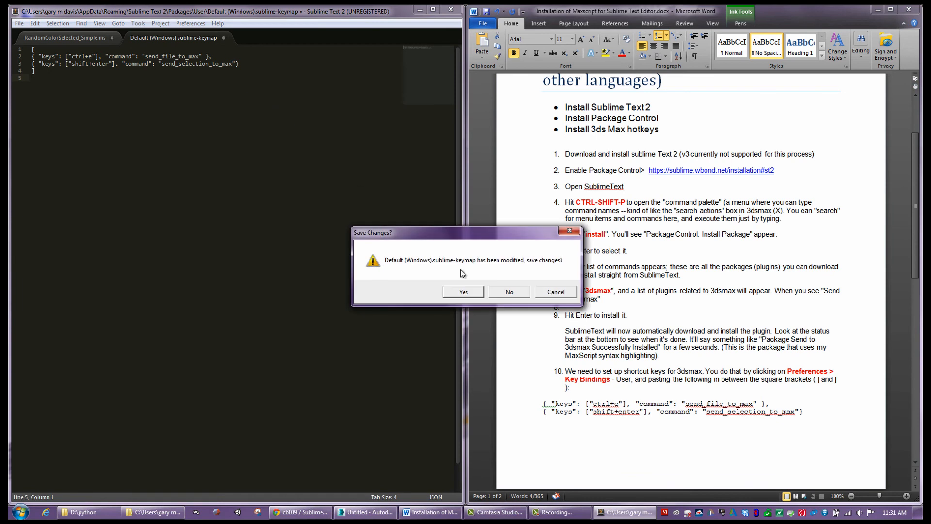
click(462, 292)
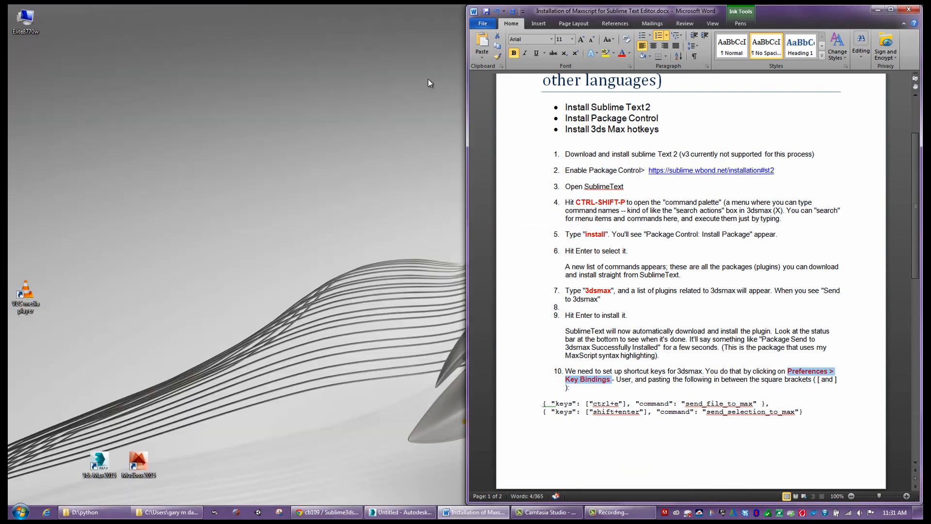
Relaunch Sublime Text 2 from the Start menu search 'sub' and snap it to the left half
click(19, 512)
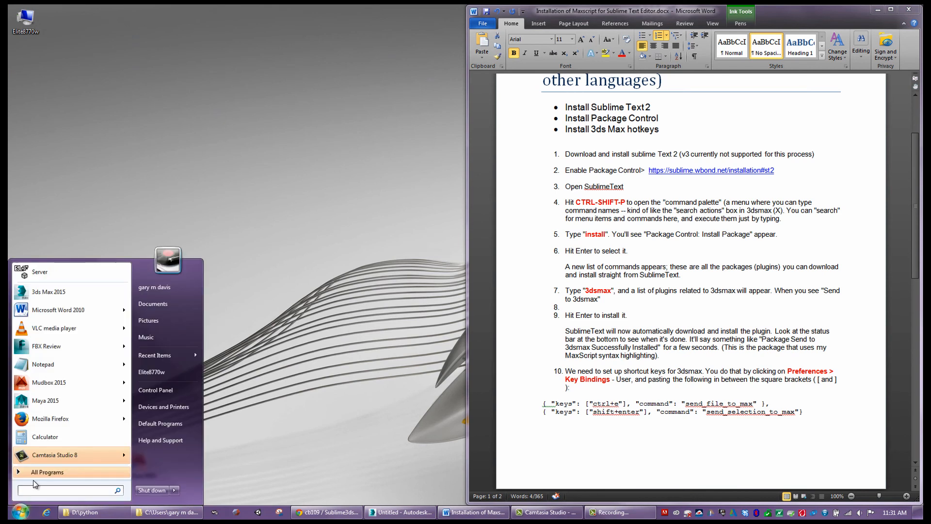
text(sub)
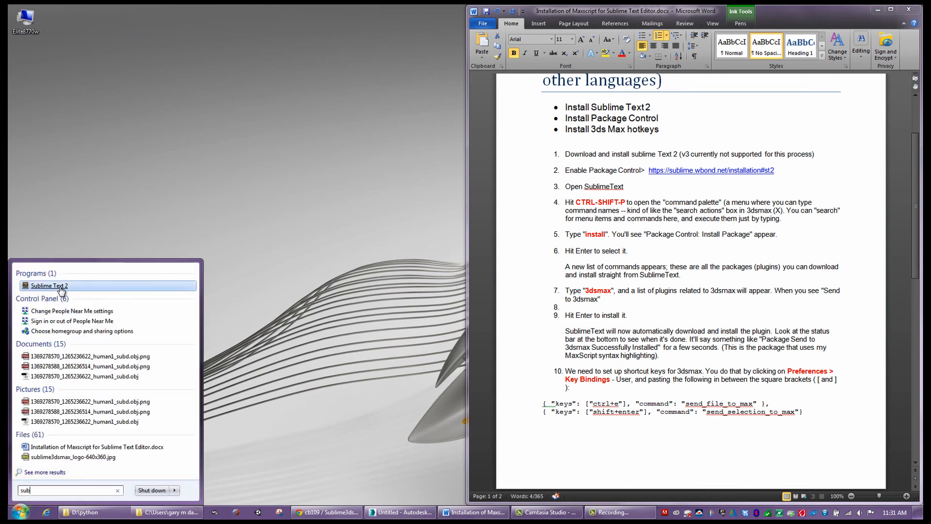
click(48, 286)
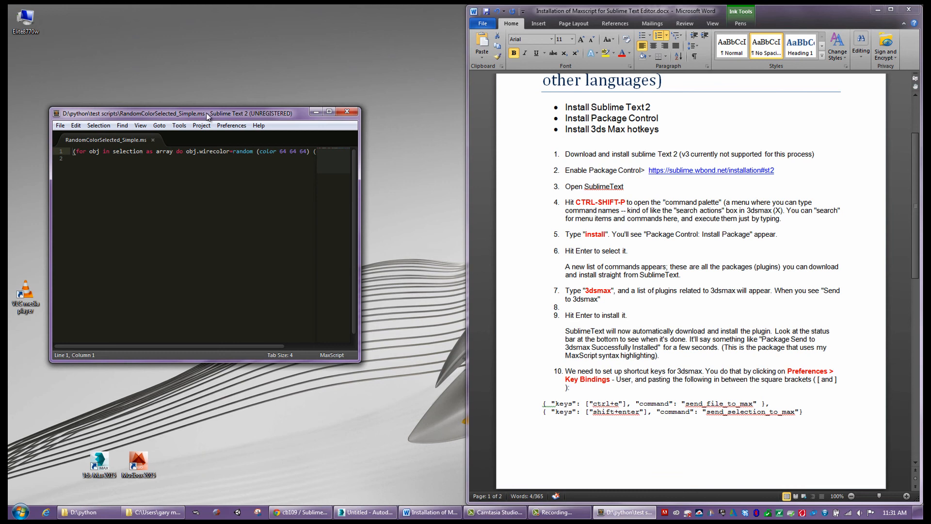
click(367, 513)
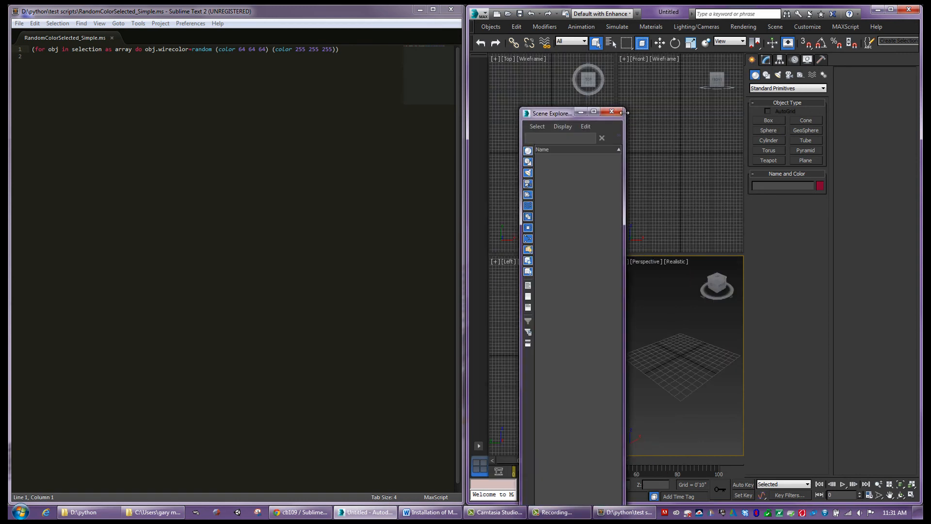
Close Scene Explorer and create a cluster of spheres to receive randomized wire colours
click(610, 112)
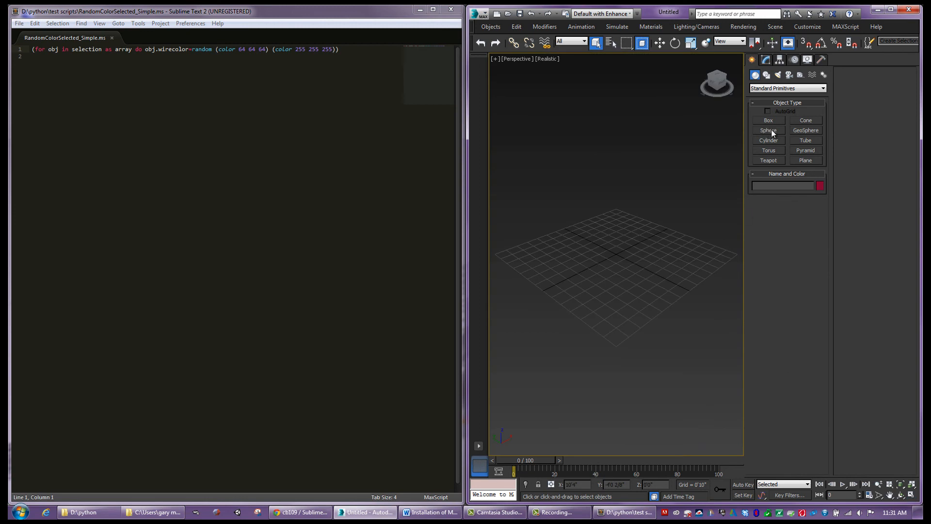
click(769, 130)
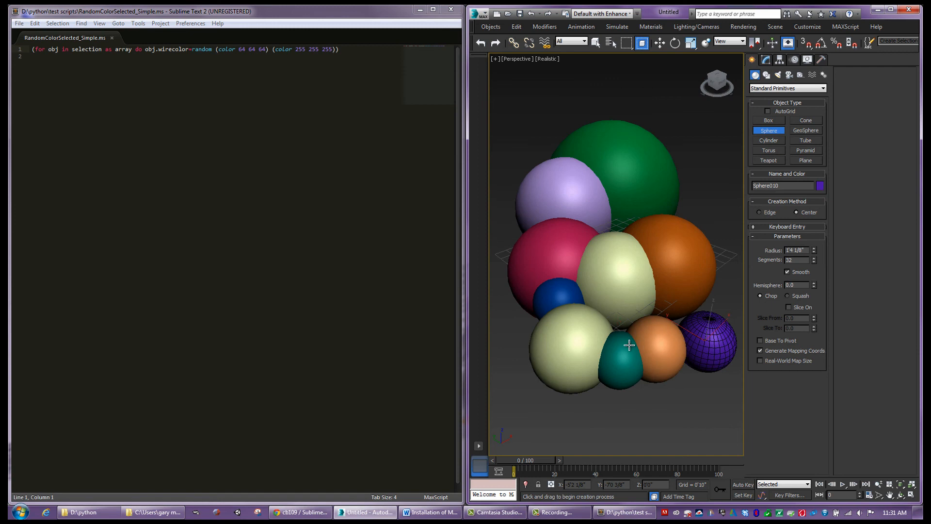
click(597, 42)
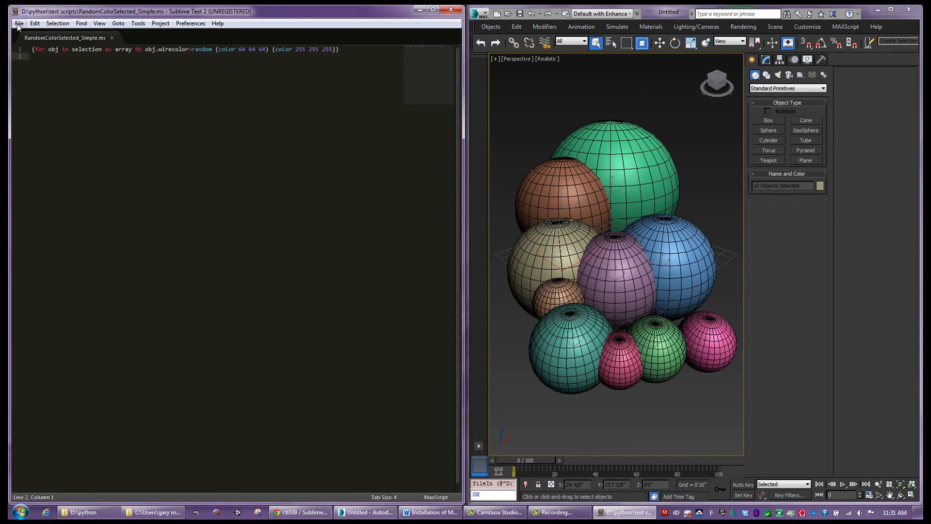
Open ExportToXML.py via File > Open Recent in a second tab beside the wire-colour script
click(19, 24)
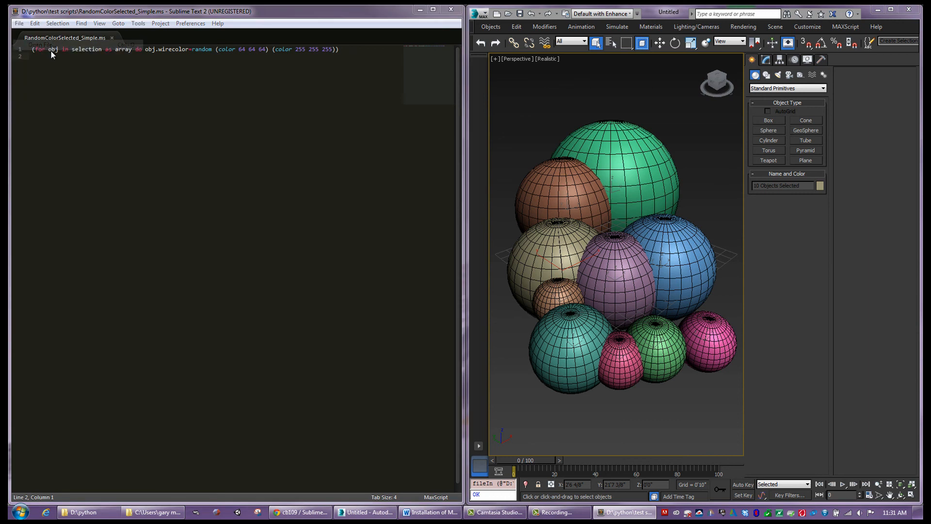
click(150, 38)
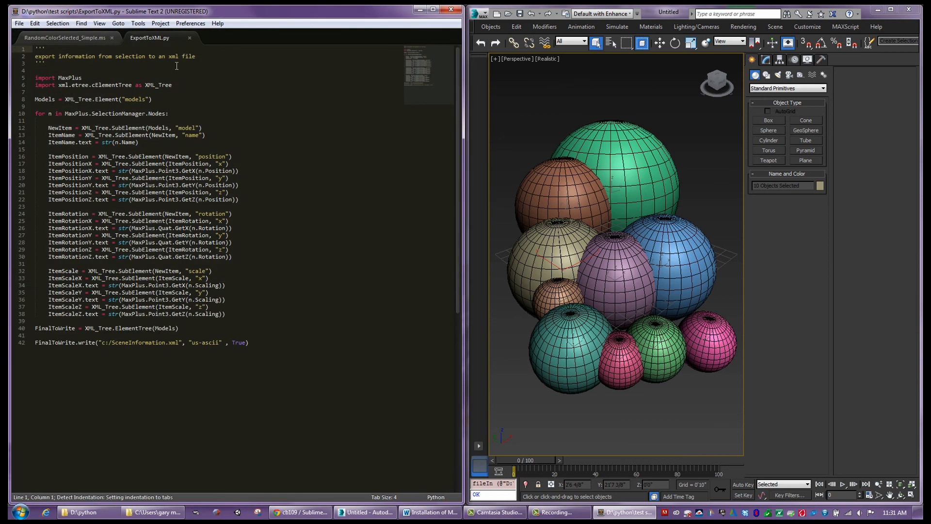
click(65, 38)
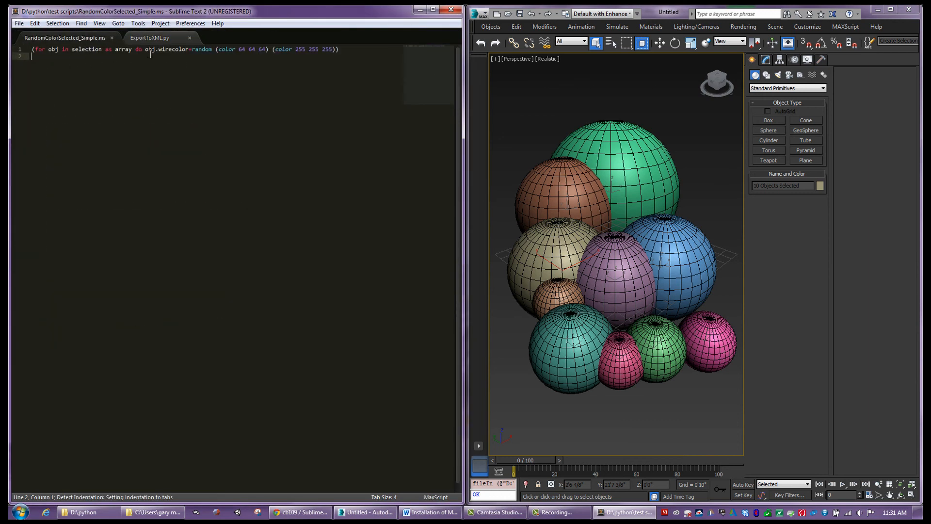
click(150, 38)
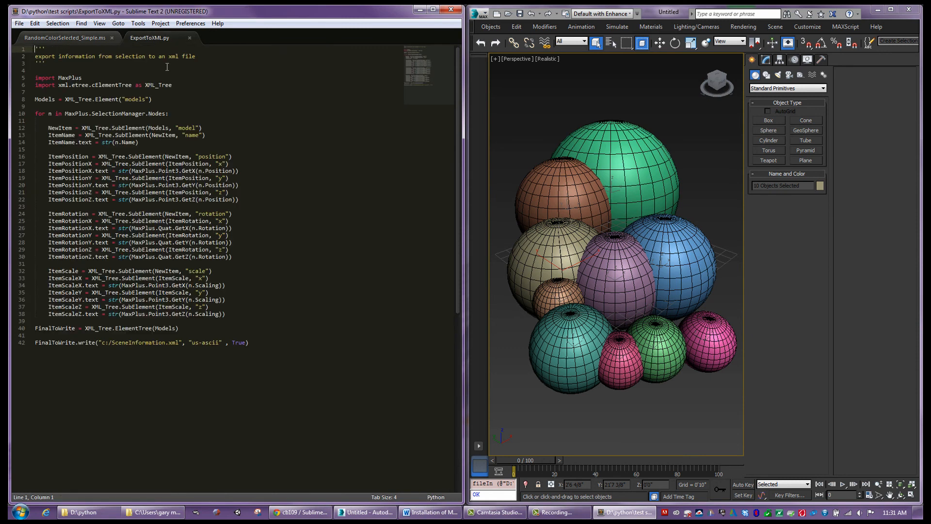
mouse_move(278, 222)
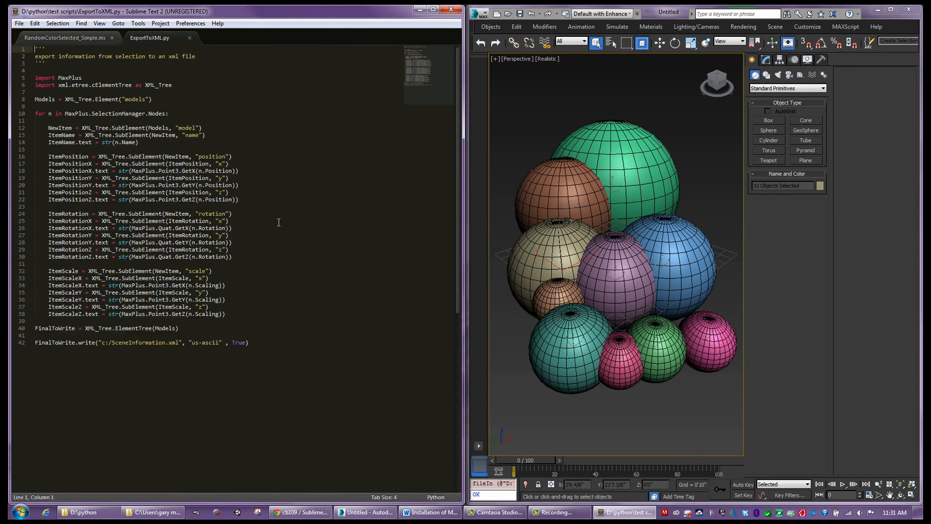